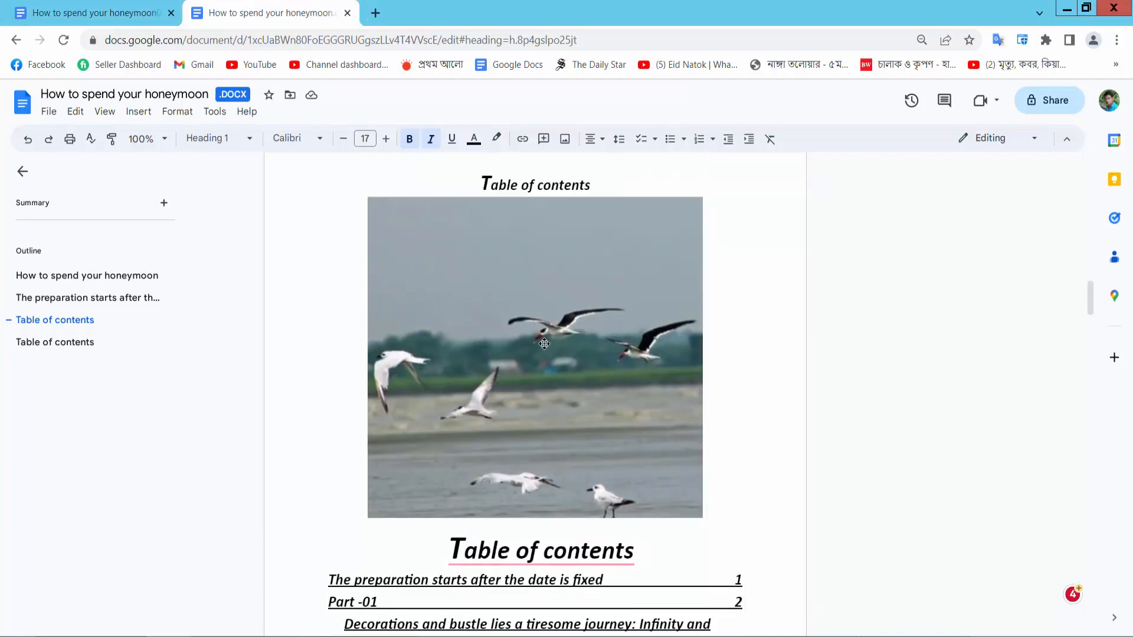
Crop the sky off the top of the seagull photo under Table of contents
click(535, 358)
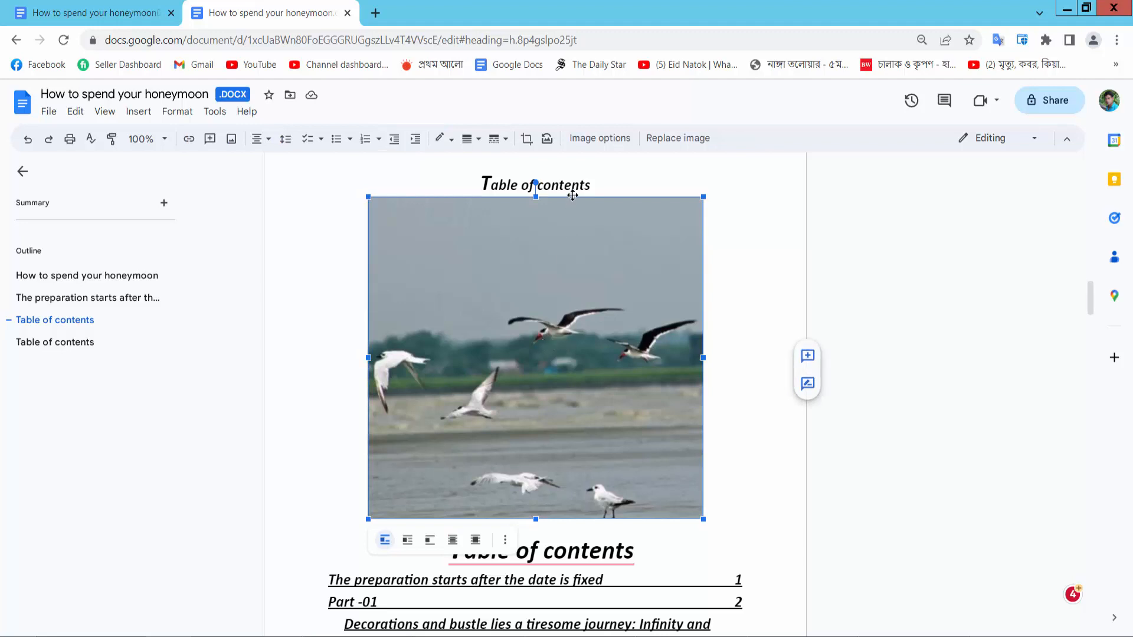
click(527, 138)
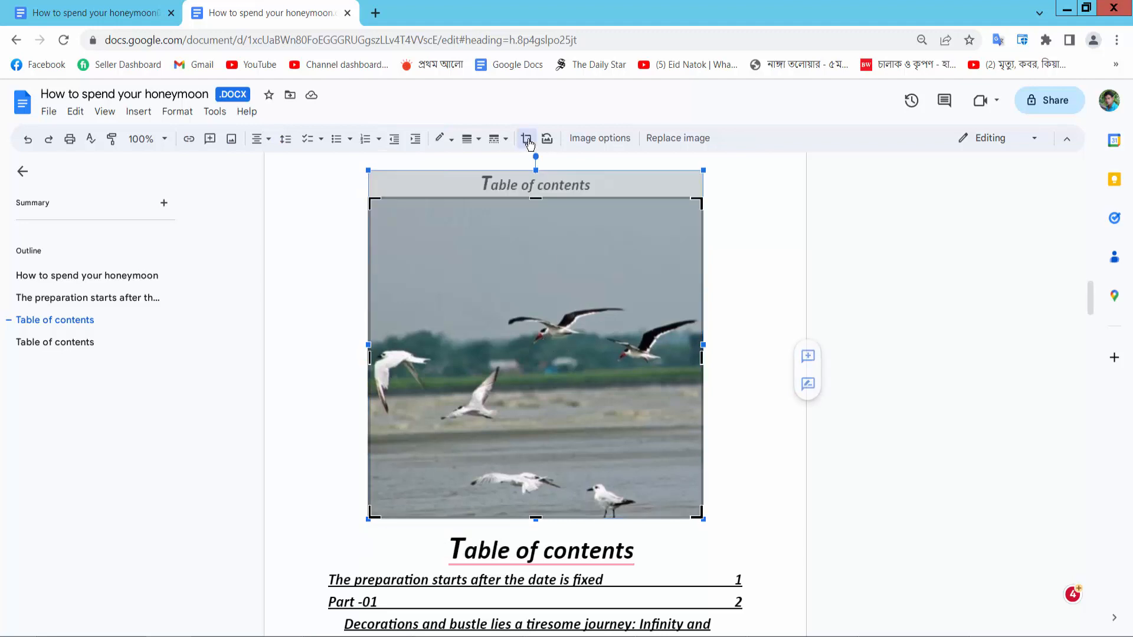
click(527, 138)
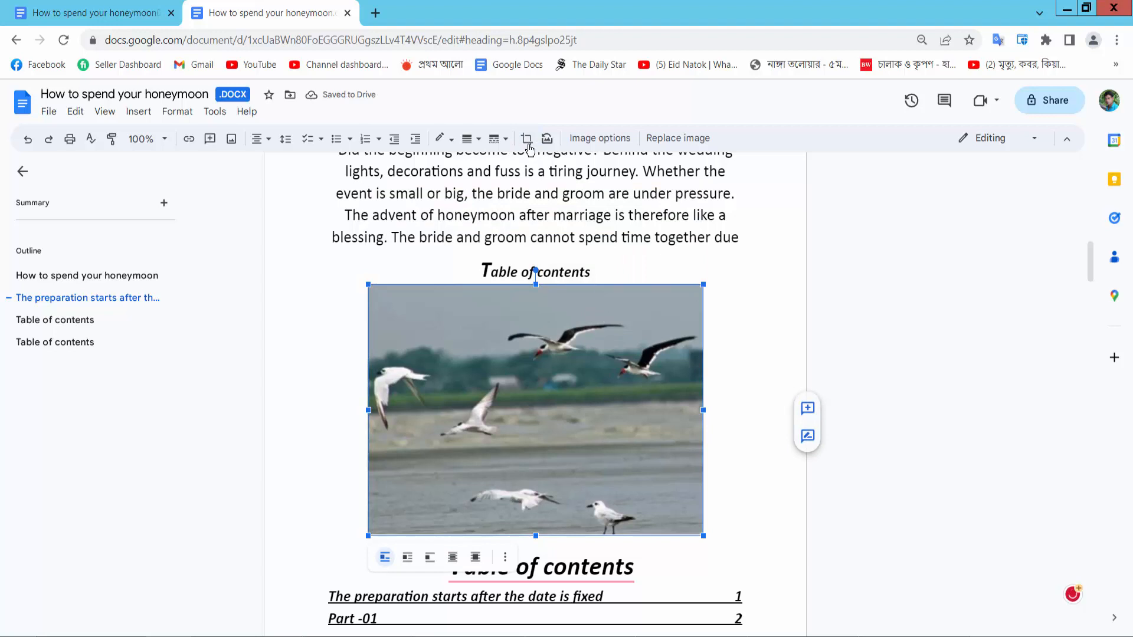
Crop the seagull photo in from both sides into a narrower, nearly square picture
click(528, 138)
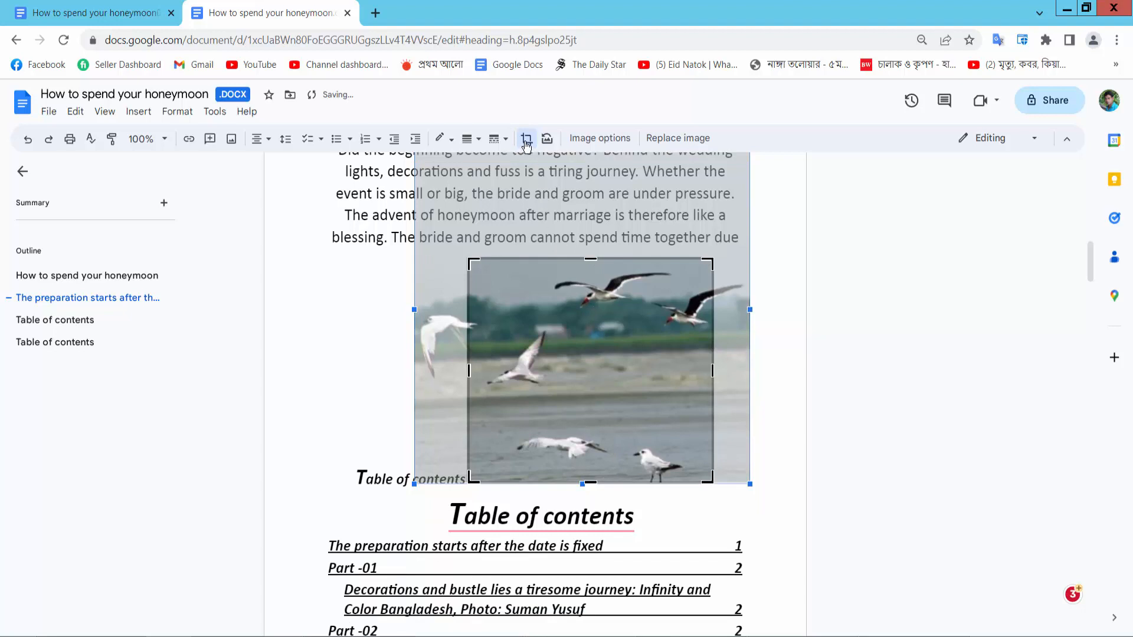
click(526, 138)
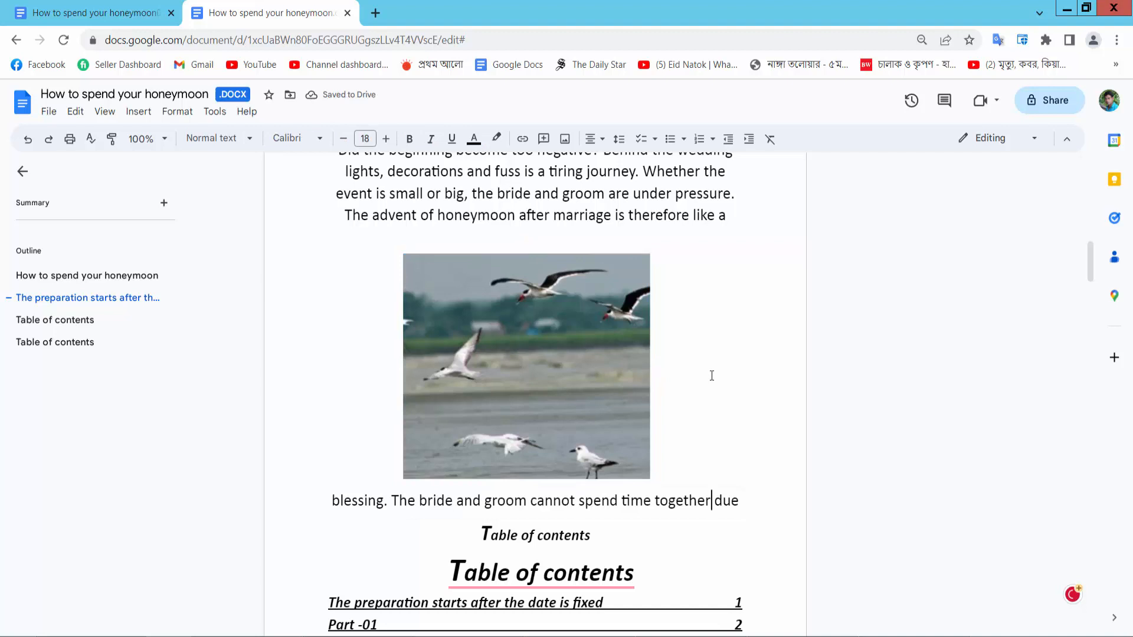
Crop the side edges inward on the grass photo below Part -04
scroll(down, 3)
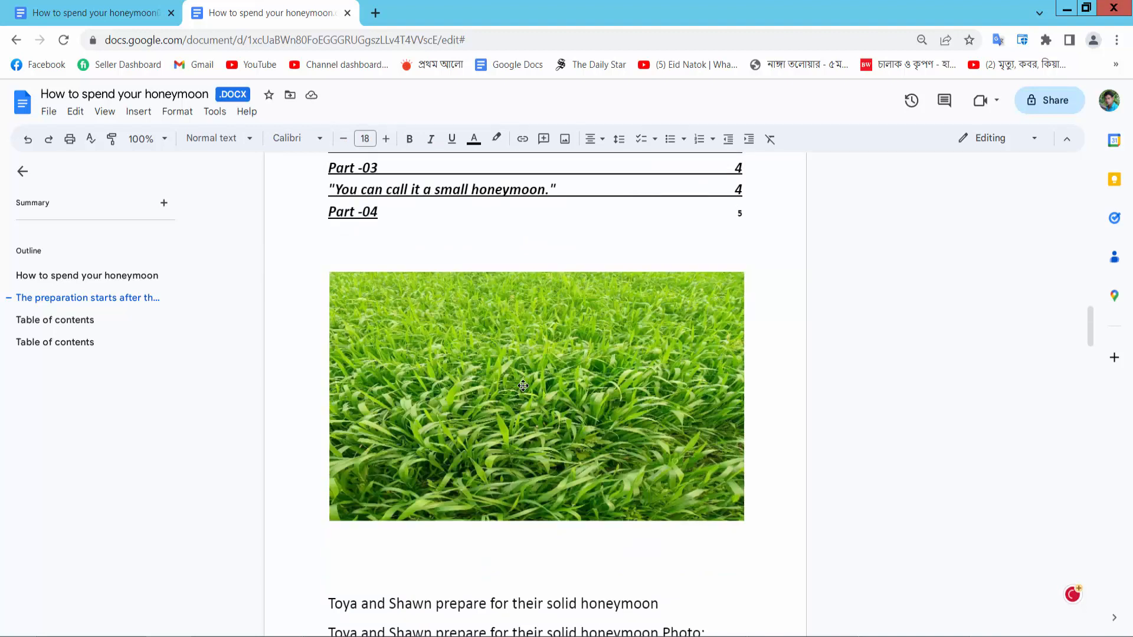
click(536, 396)
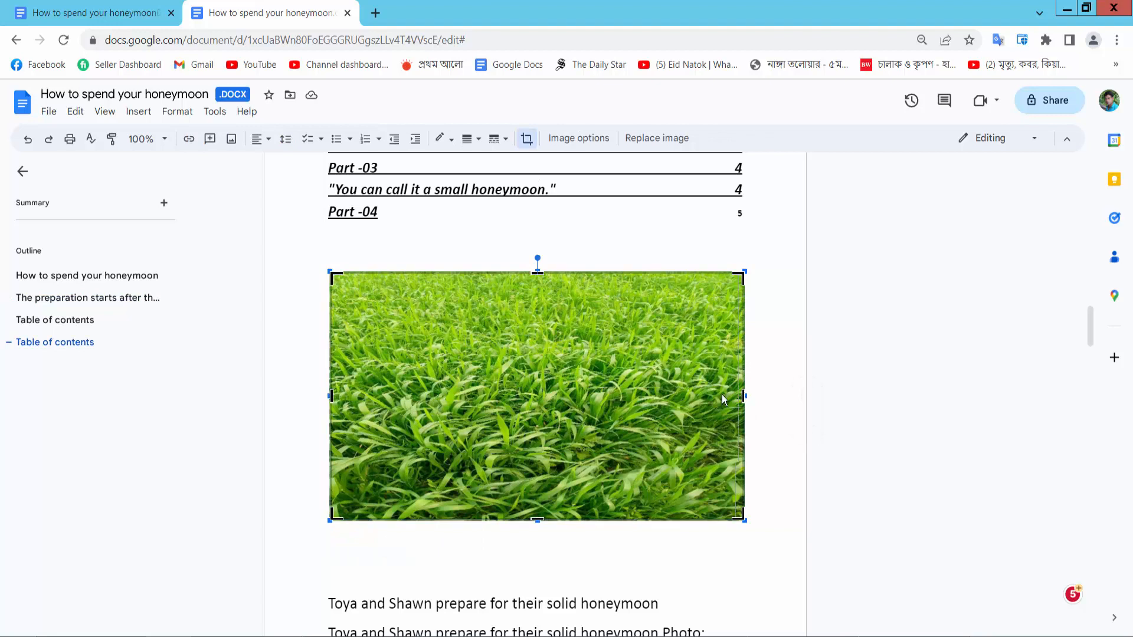
drag(743, 395, 667, 395)
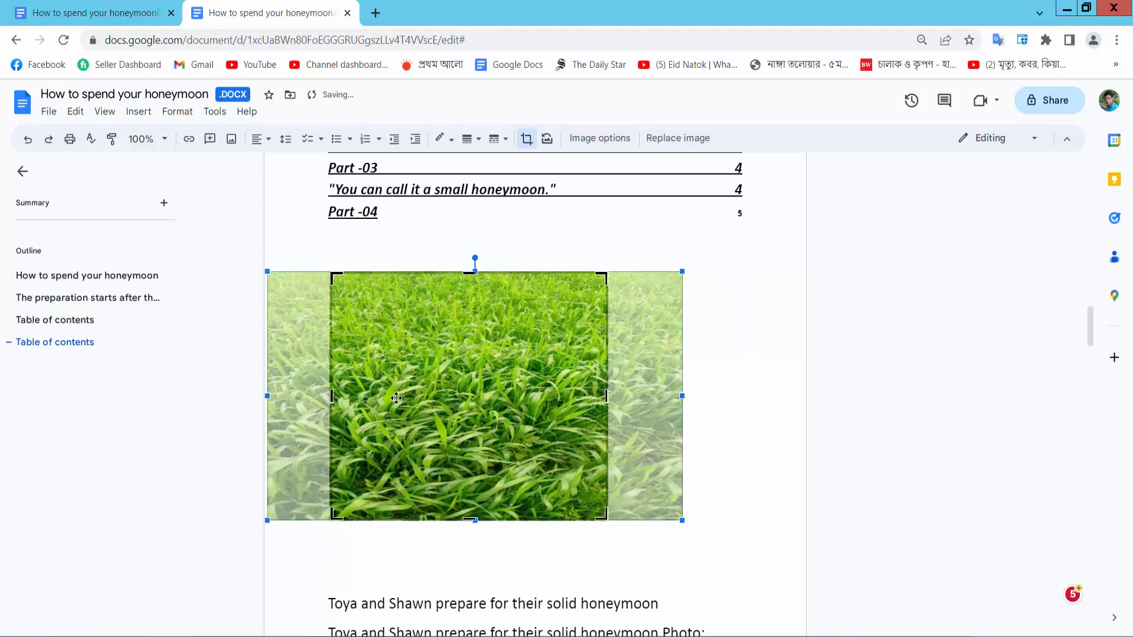
mouse_move(526, 138)
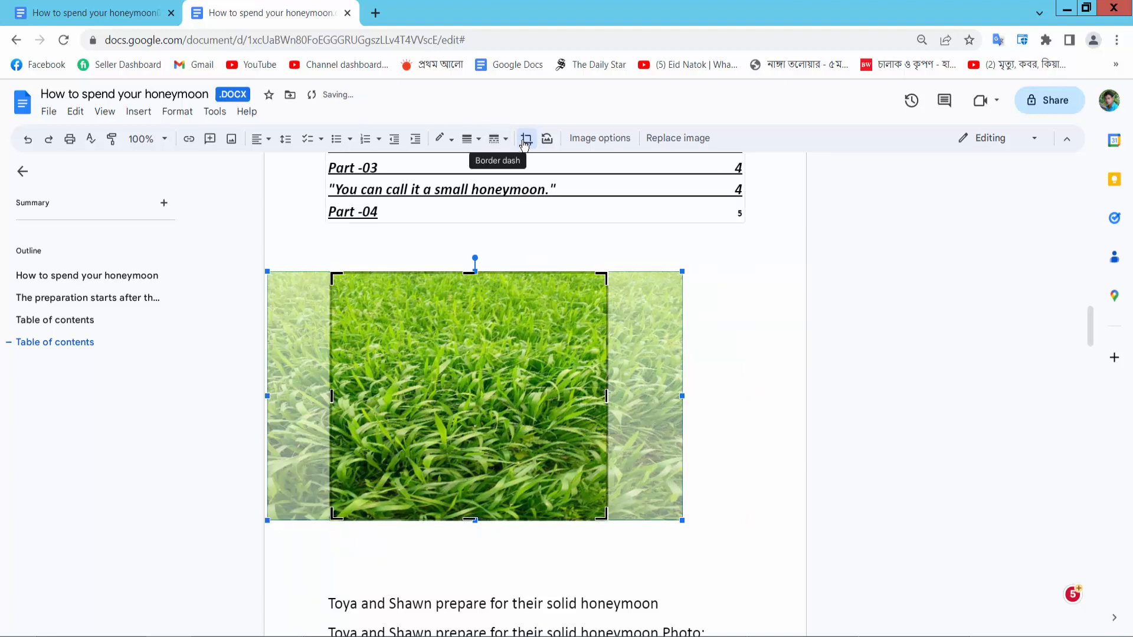